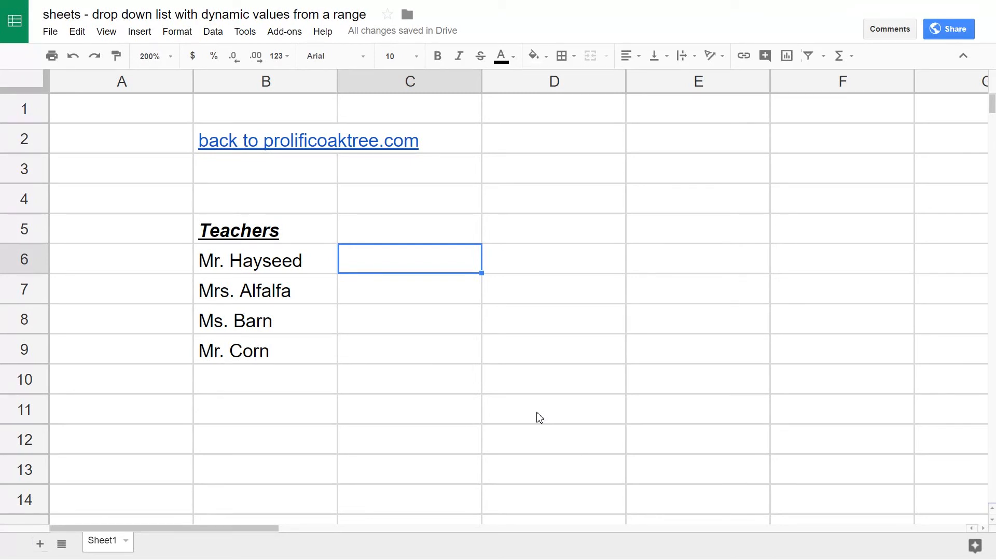
mouse_move(371, 215)
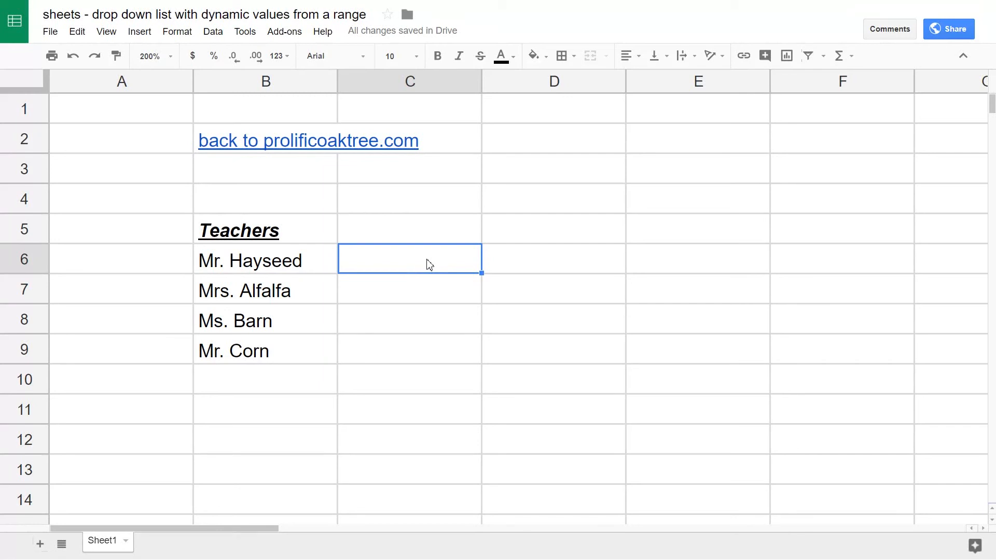
Select the range C6:C7 as the target for the teacher dropdowns.
left_click_drag(410, 258, 410, 289)
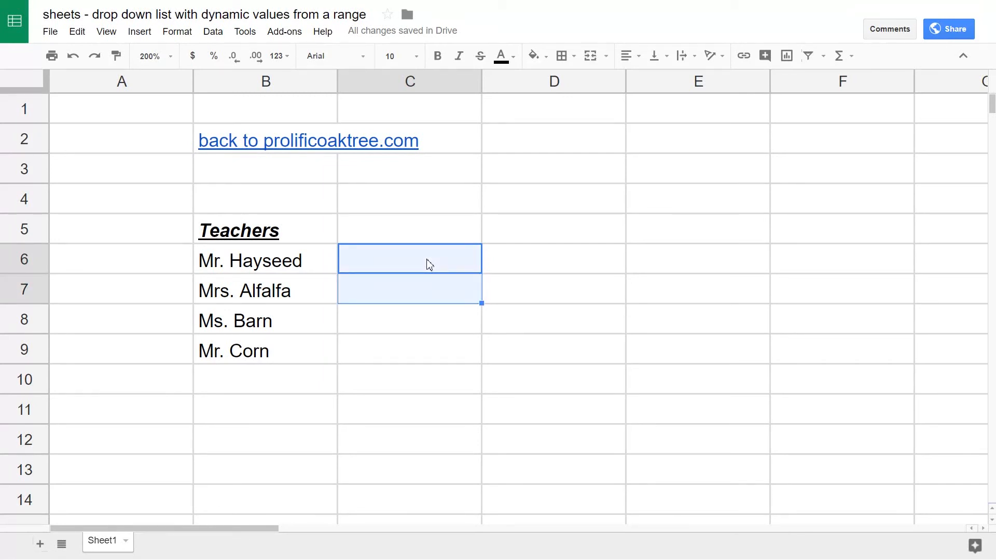
left_click(203, 13)
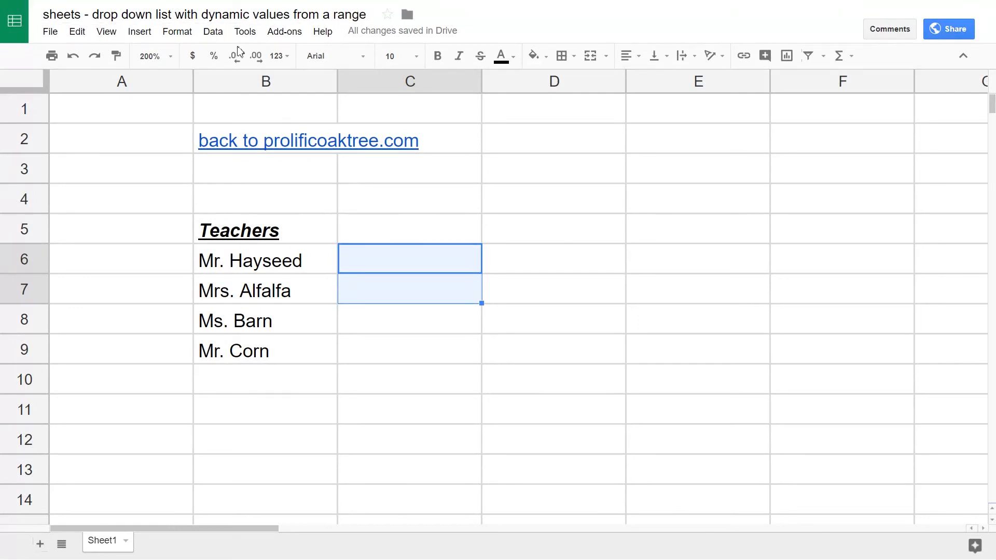
Bring up Data validation for C6:C7 with list-from-a-range criteria.
left_click(213, 31)
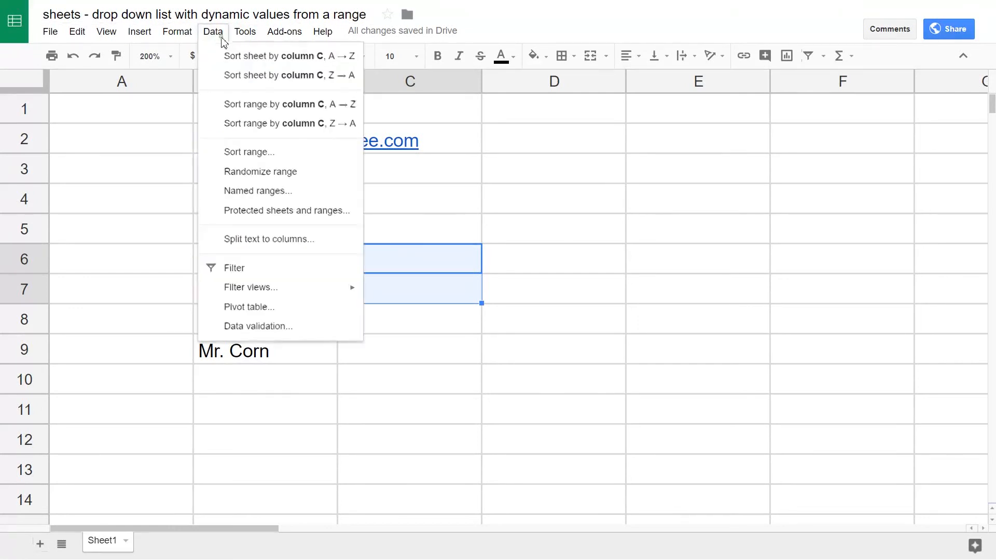
mouse_move(287, 307)
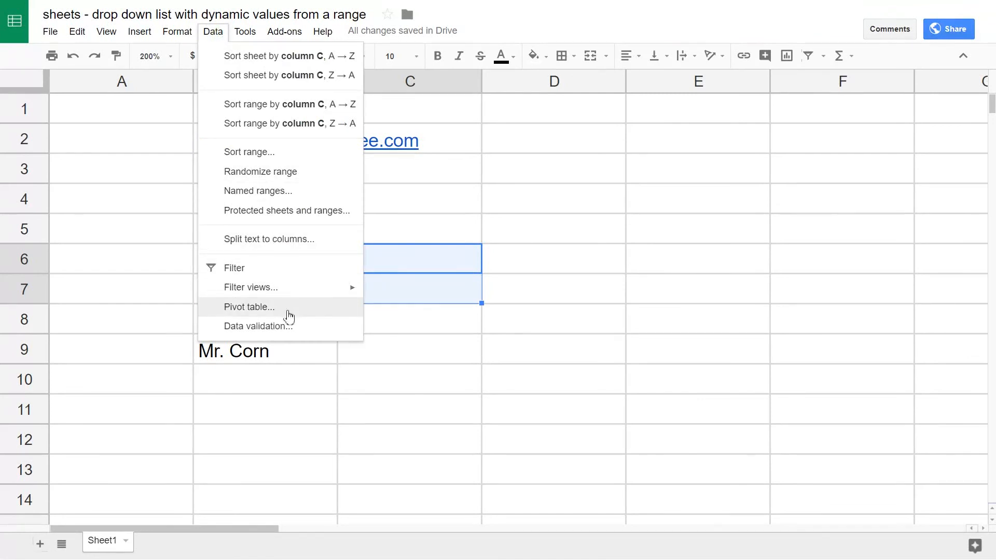
left_click(258, 325)
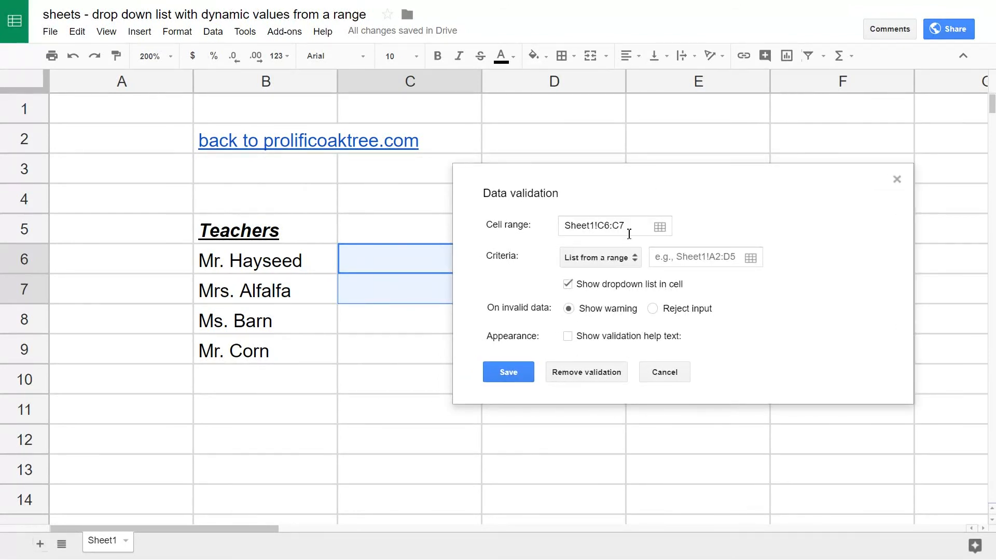
left_click(598, 257)
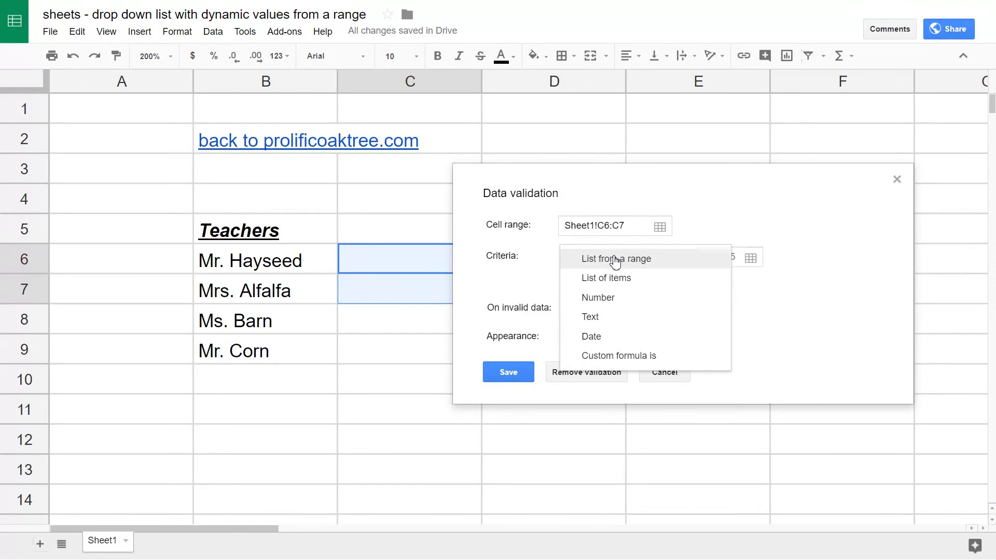
left_click(615, 258)
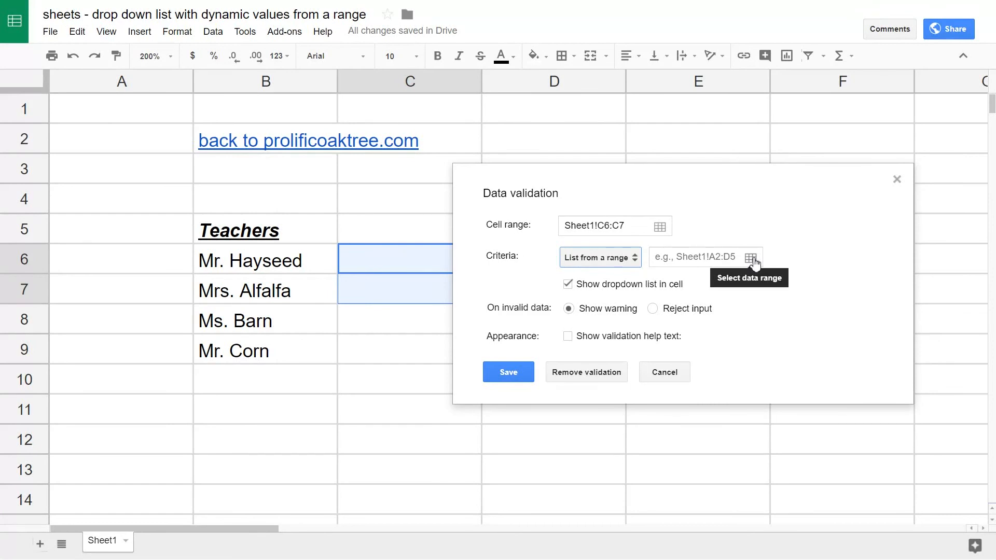
Set the validation list's source range to B6:B9, the four teacher names.
left_click(751, 261)
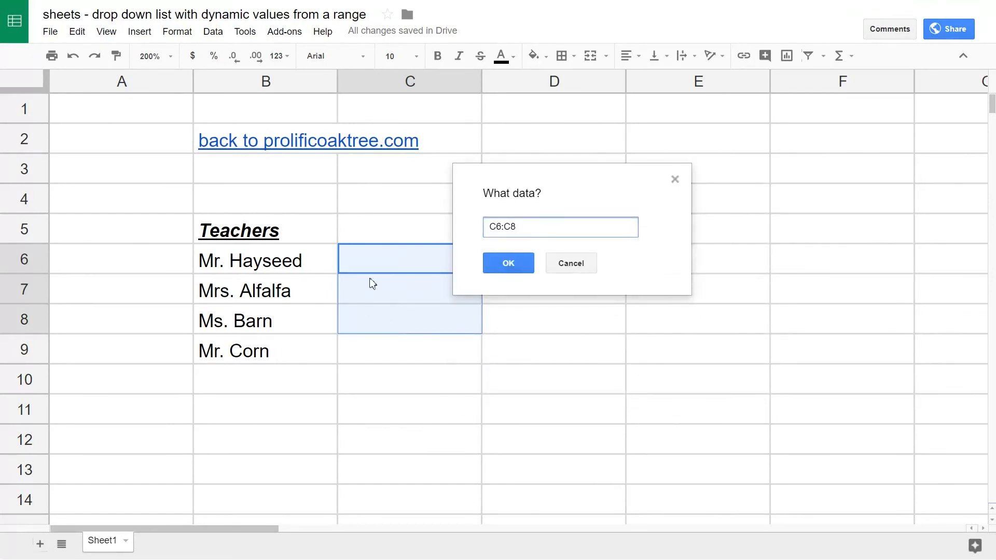
mouse_move(301, 263)
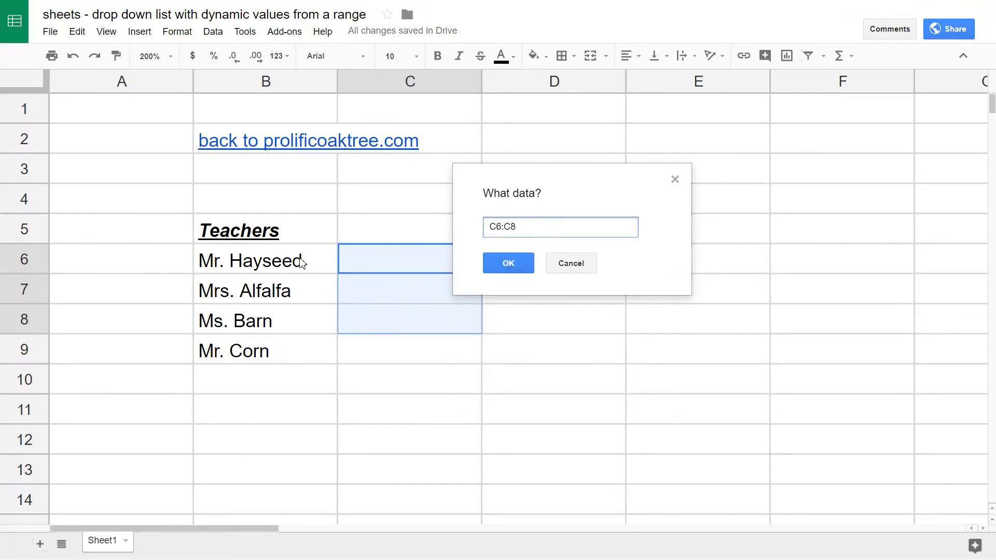
left_click(265, 260)
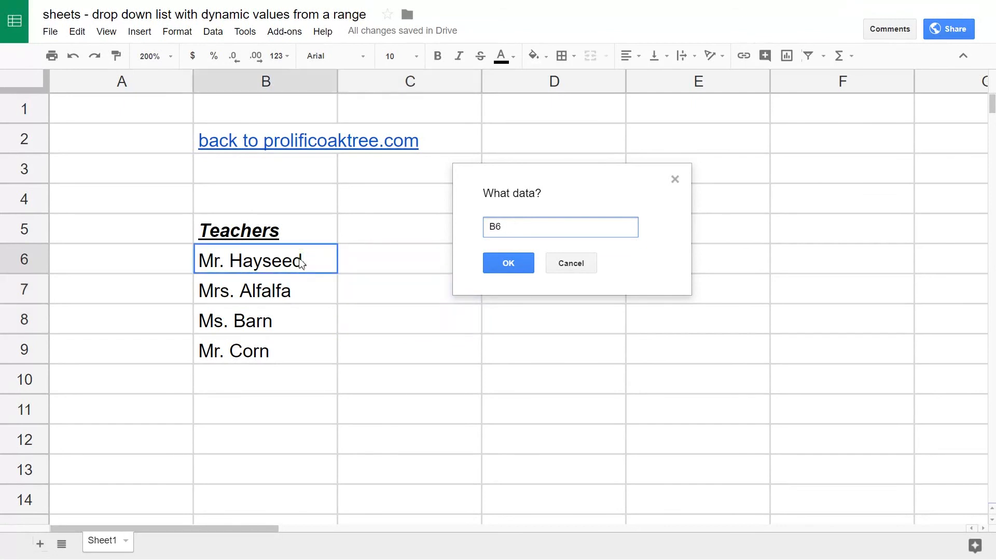
left_click_drag(265, 259, 265, 321)
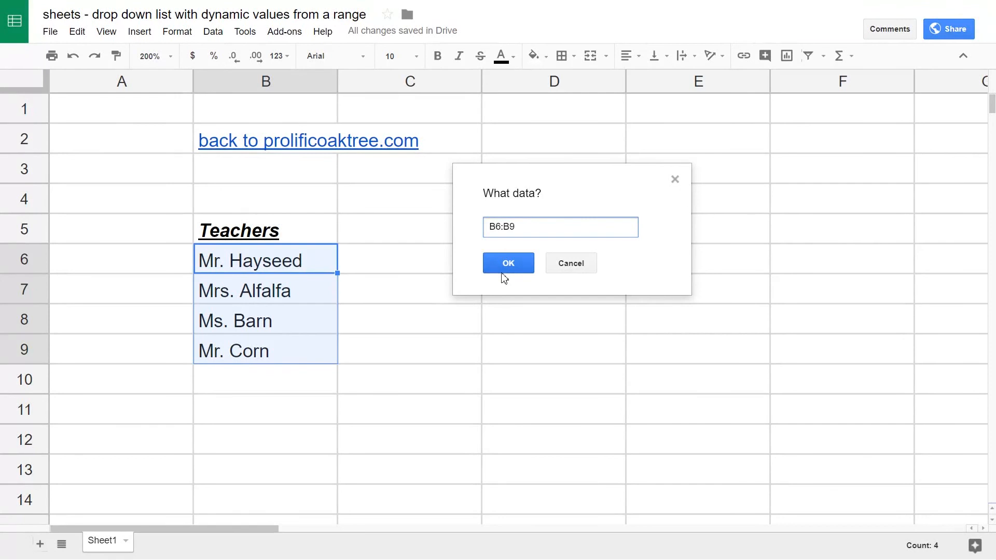
left_click(508, 262)
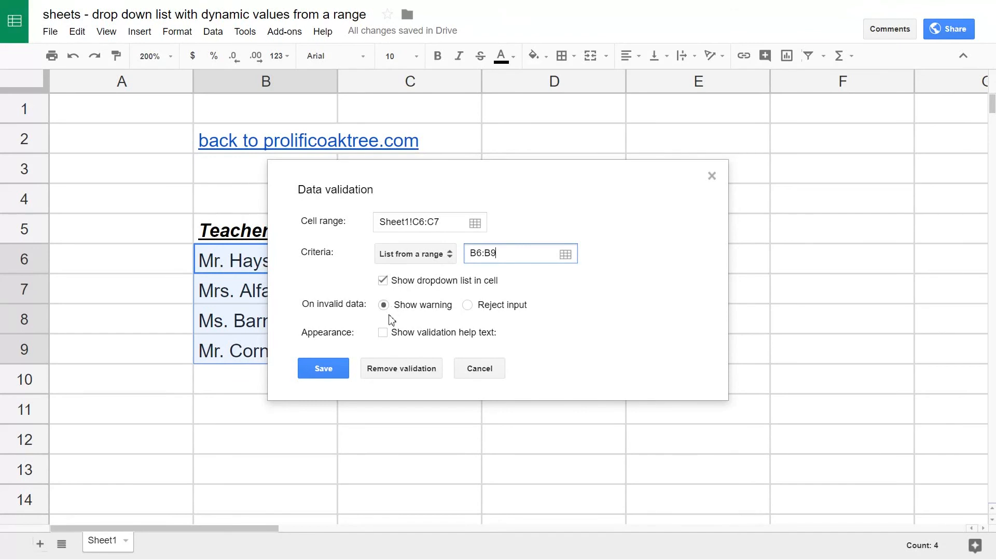
mouse_move(366, 343)
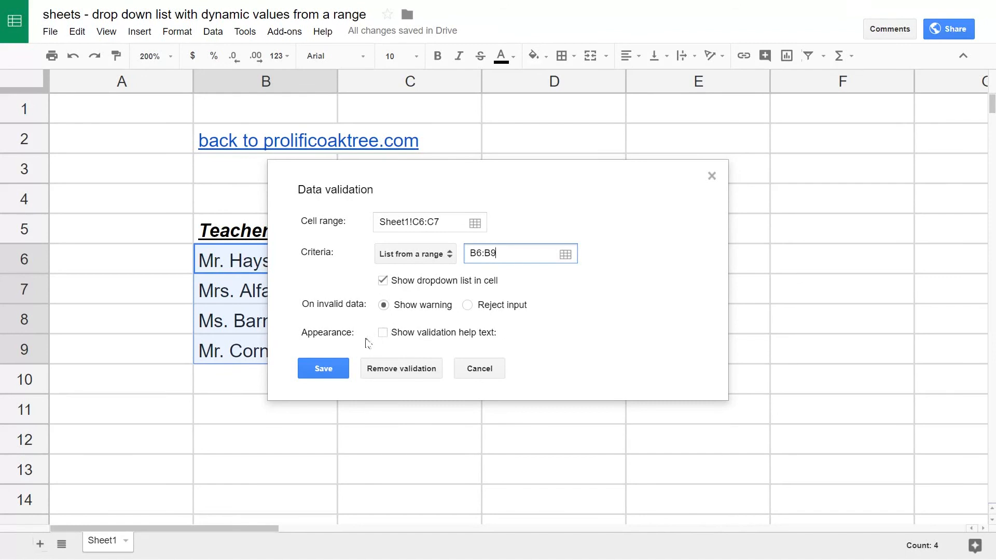
Save the rule and check that C6's dropdown offers the four teacher names.
left_click(322, 368)
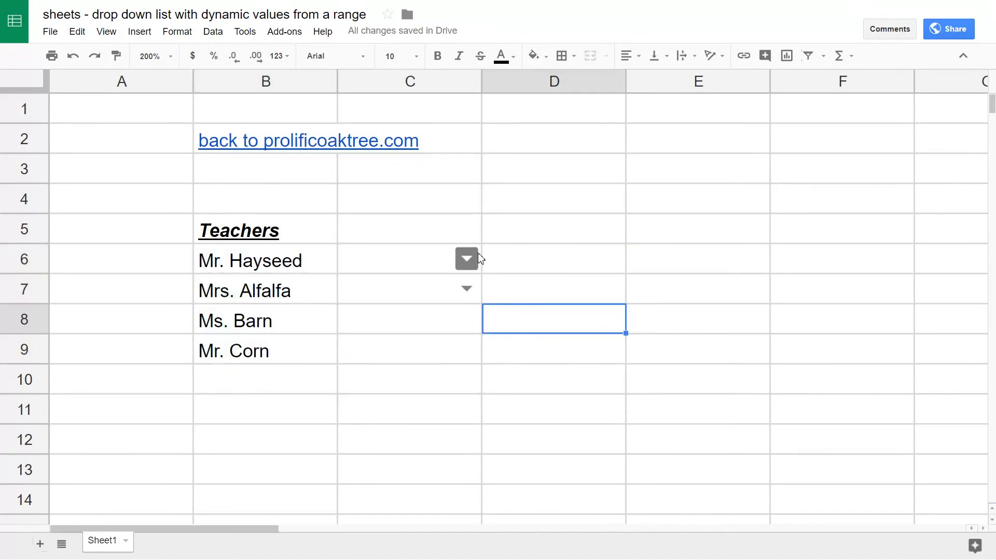
left_click(552, 259)
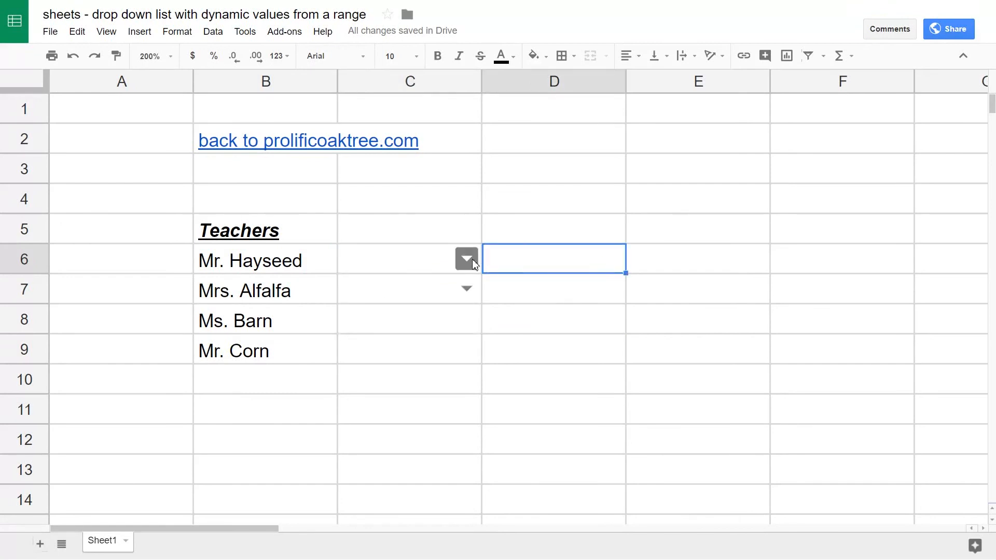
left_click(465, 259)
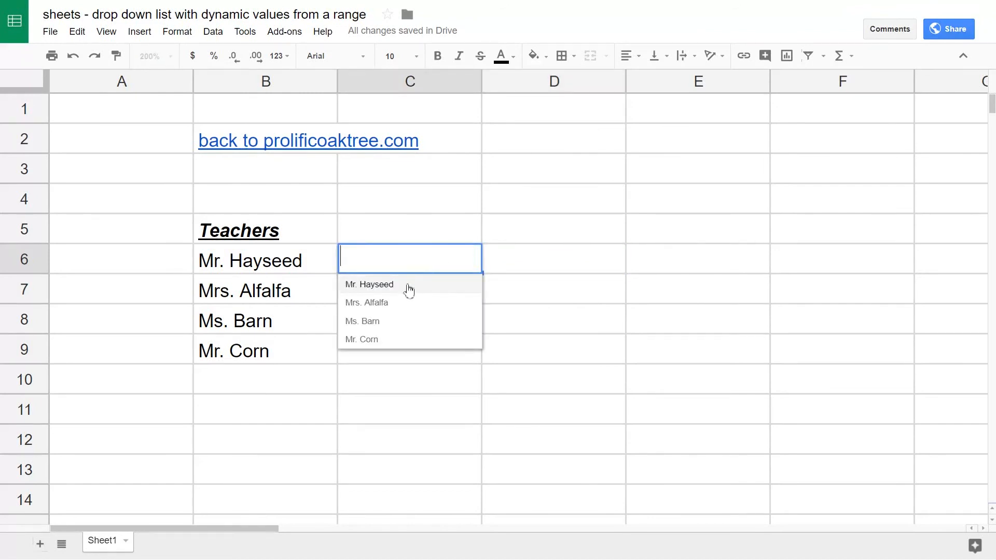
mouse_move(383, 320)
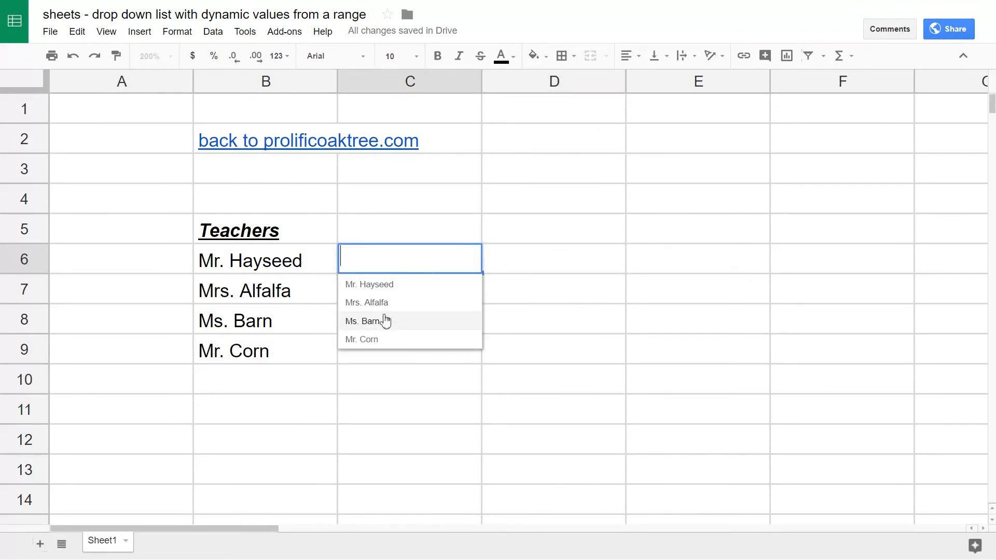
mouse_move(380, 325)
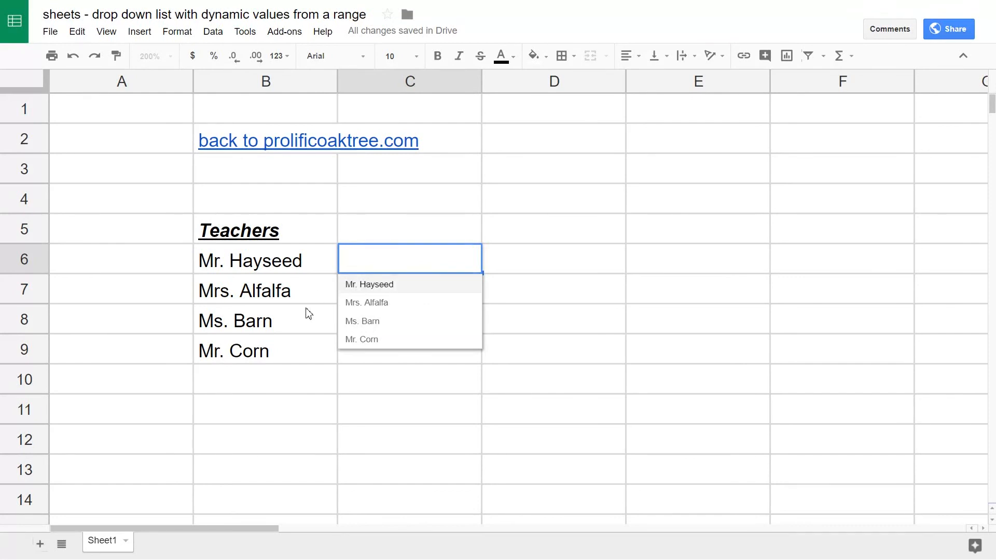
left_click(265, 320)
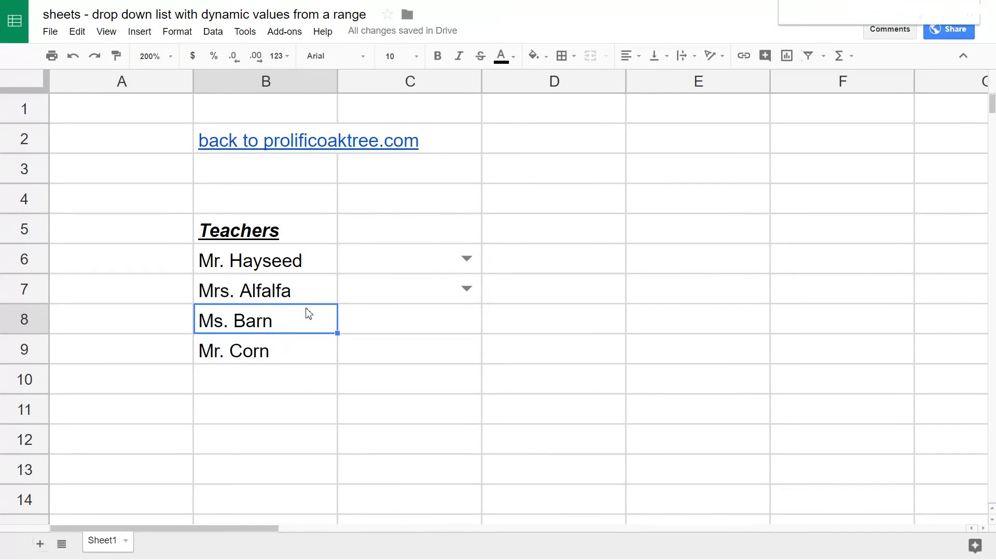
Rename B8 to Richard and confirm C6's dropdown shows Richard instead of Ms. Barn.
type("Richared")
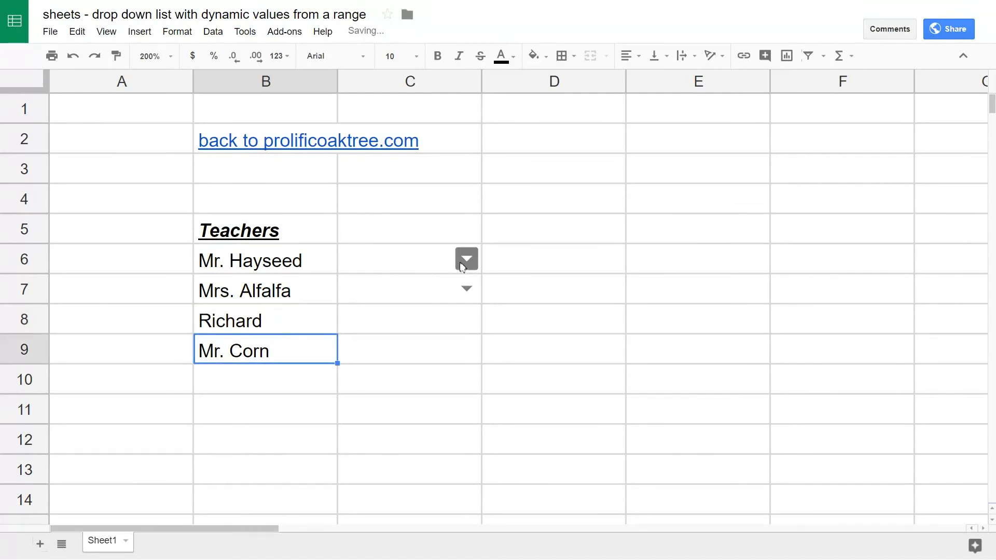
left_click(466, 260)
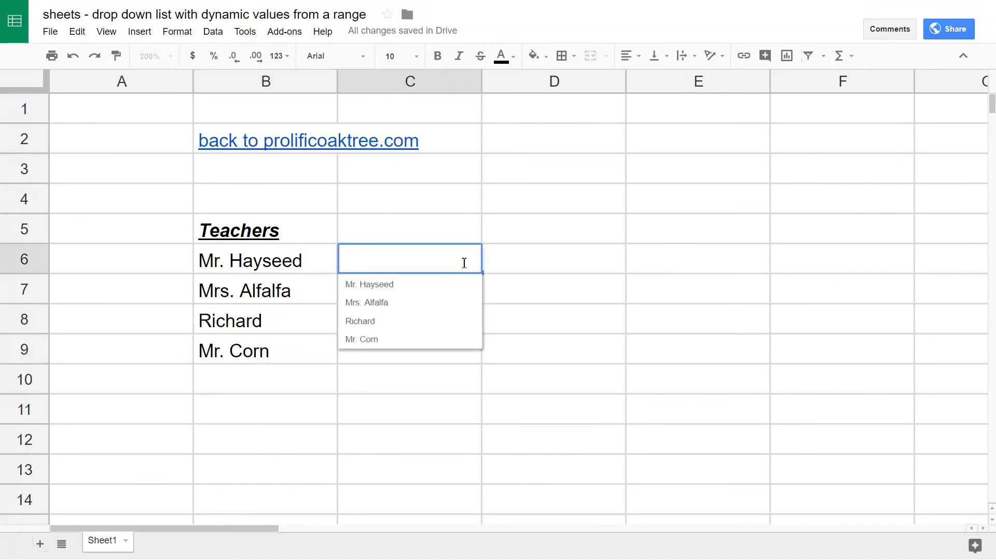
mouse_move(395, 324)
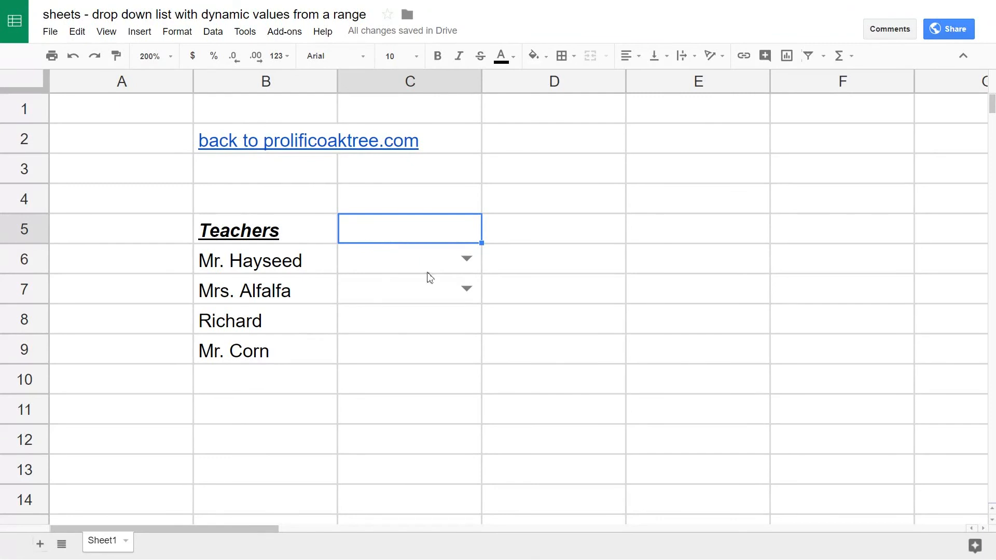
left_click(467, 258)
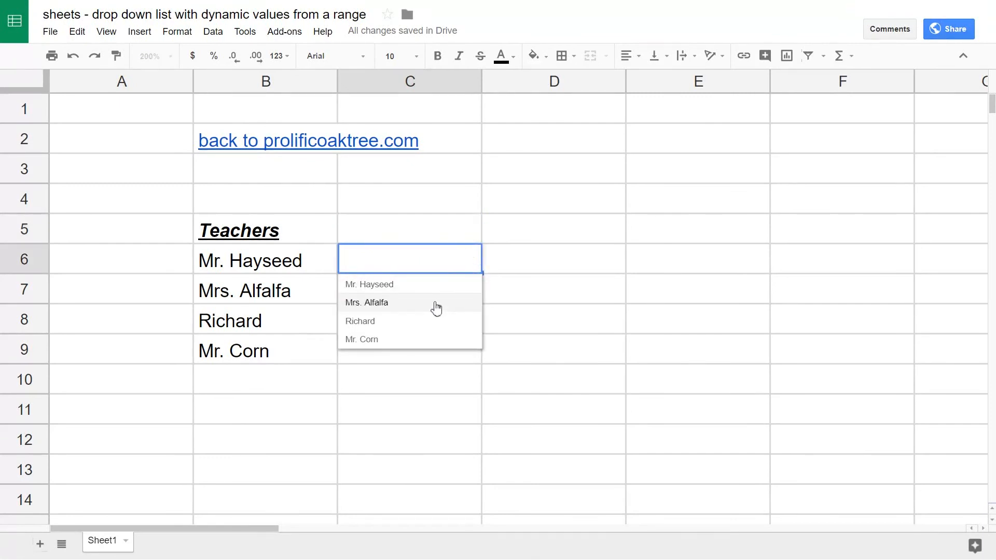
mouse_move(440, 308)
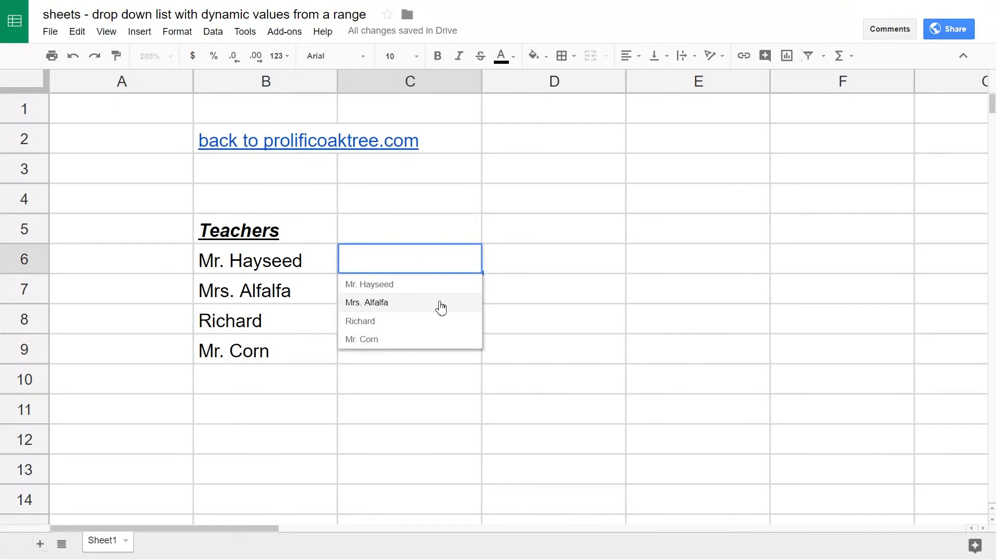